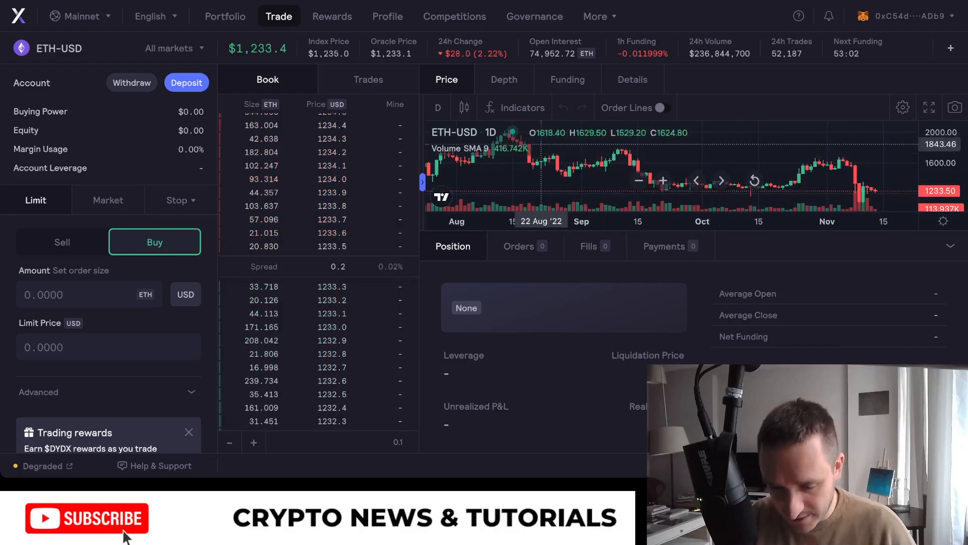
Step: Glance at the chart indicators list, close it, and bring up the market selector
left_click(522, 108)
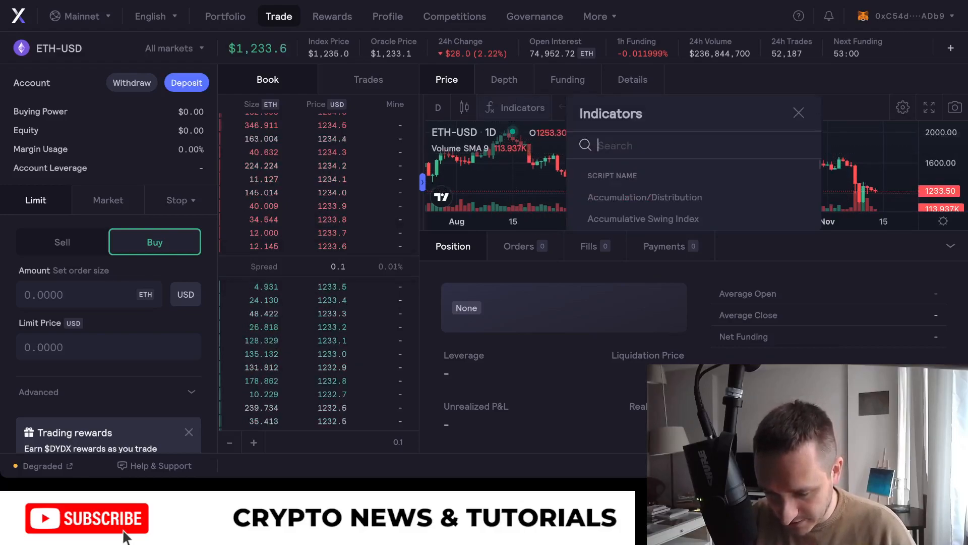
left_click(797, 113)
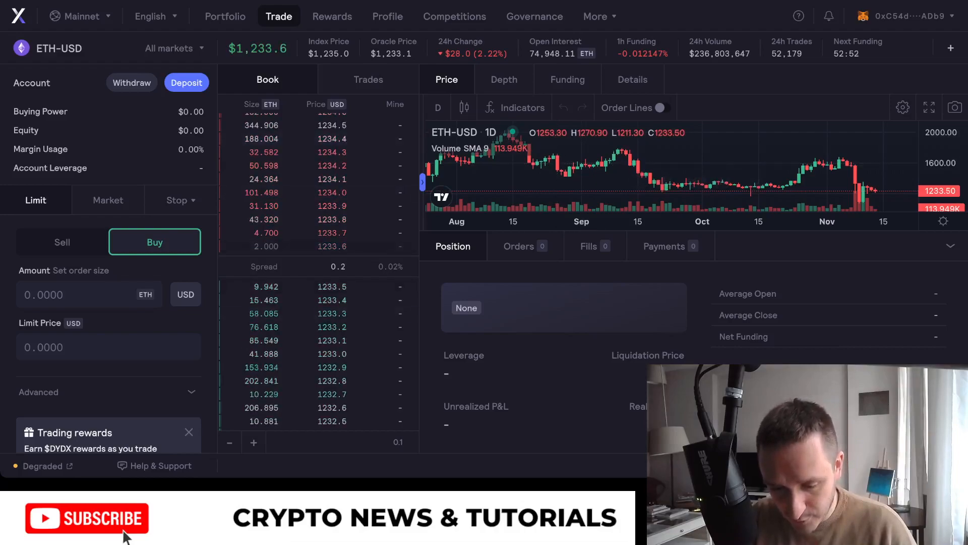
left_click(368, 79)
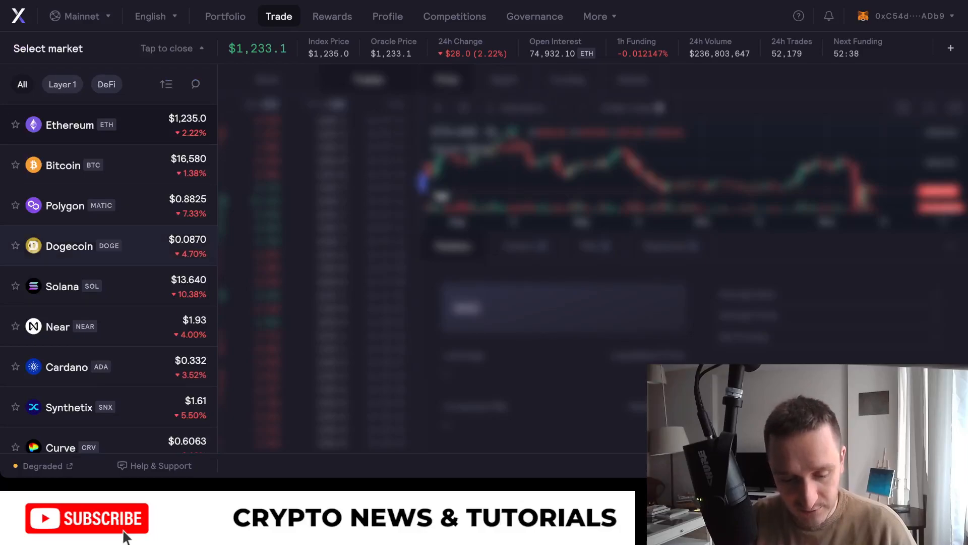
Step: Browse the coin list and return to the ETH-USD trade page via Ethereum
scroll("down", 3)
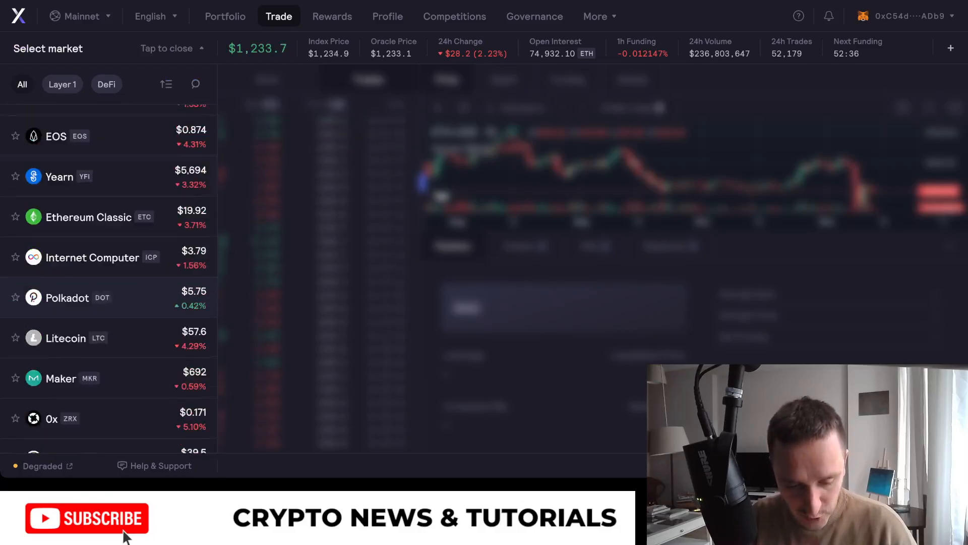
scroll("down", 3)
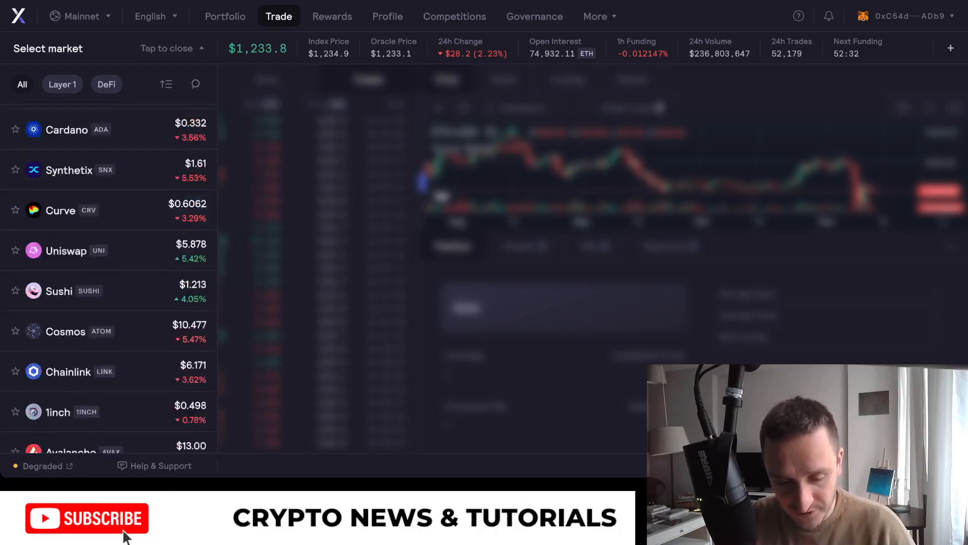
scroll("up", 3)
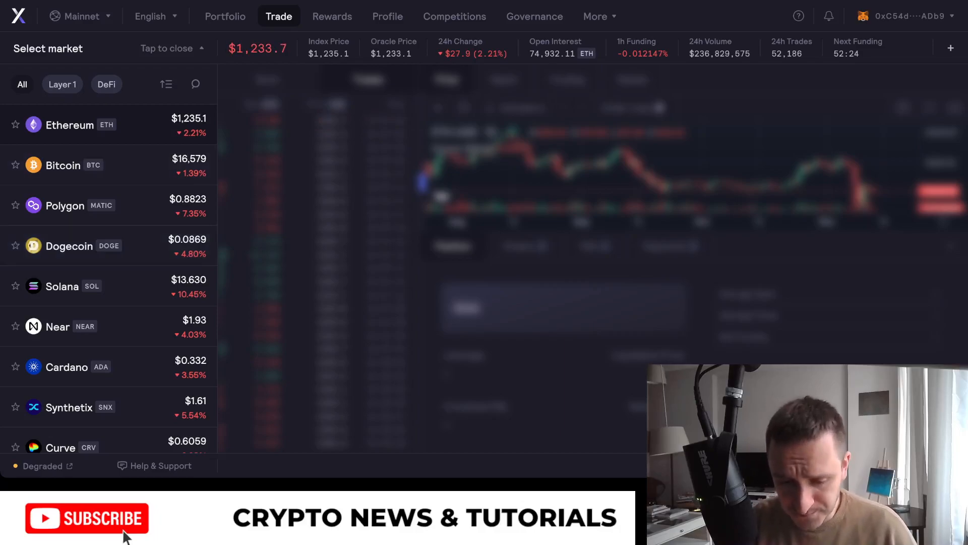
left_click(69, 125)
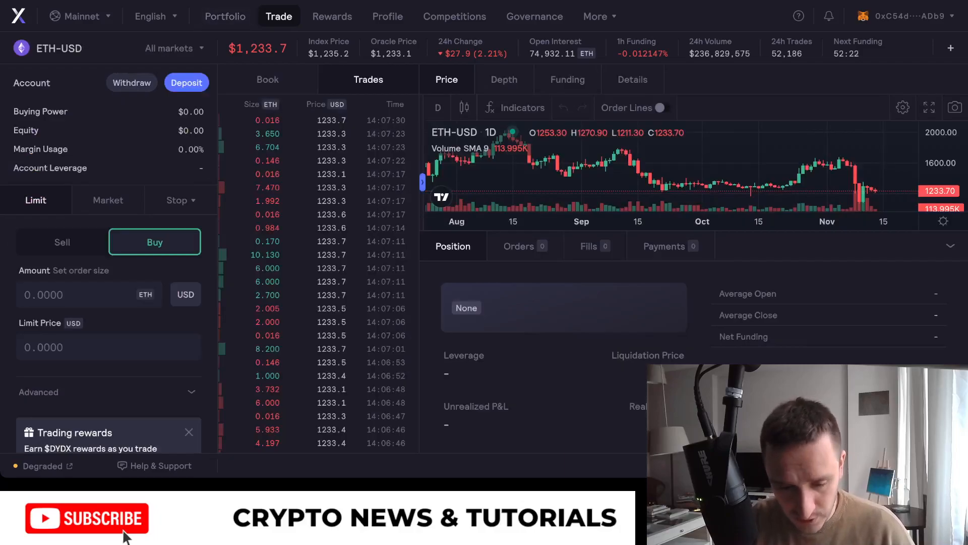
Step: Visit Portfolio, Trade and Rewards to see fees paid, estimated rewards and epoch countdown
left_click(225, 17)
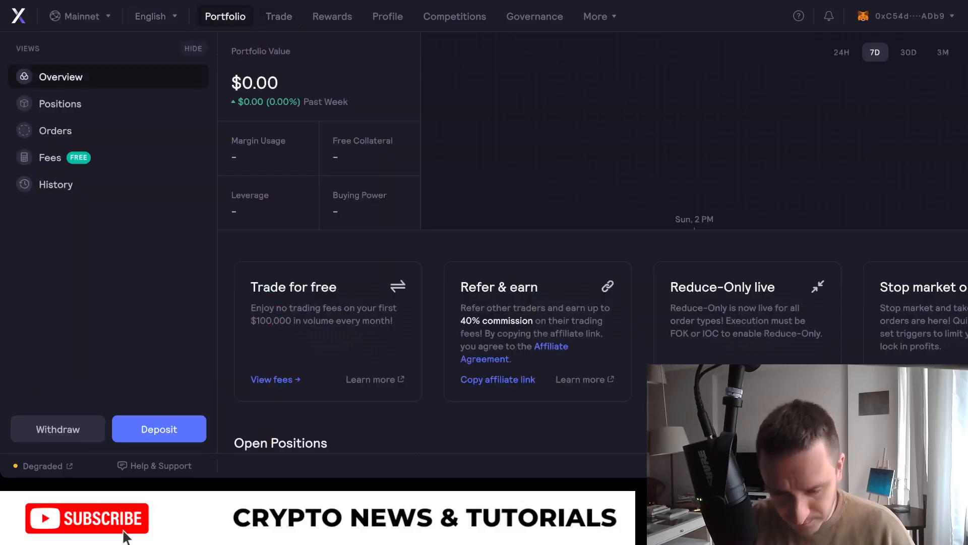
left_click(279, 17)
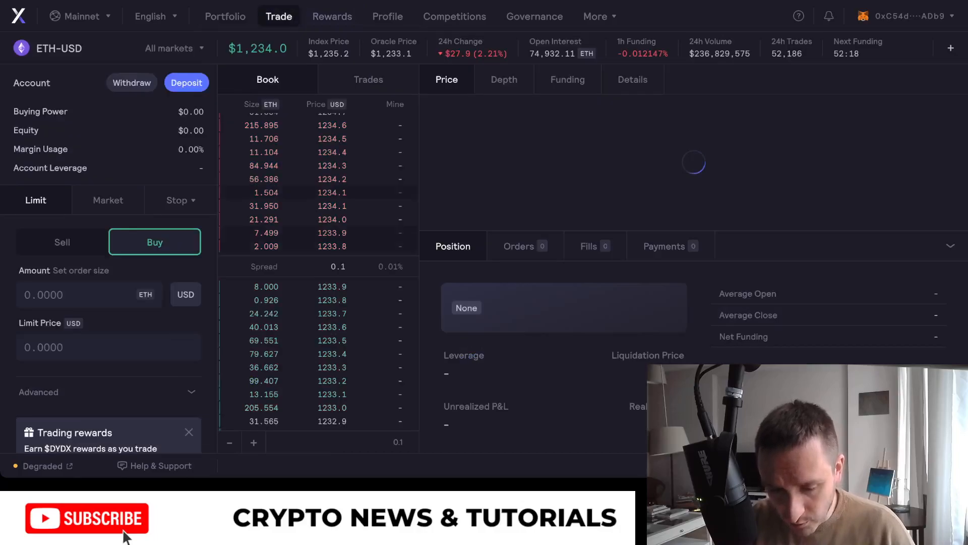
left_click(332, 16)
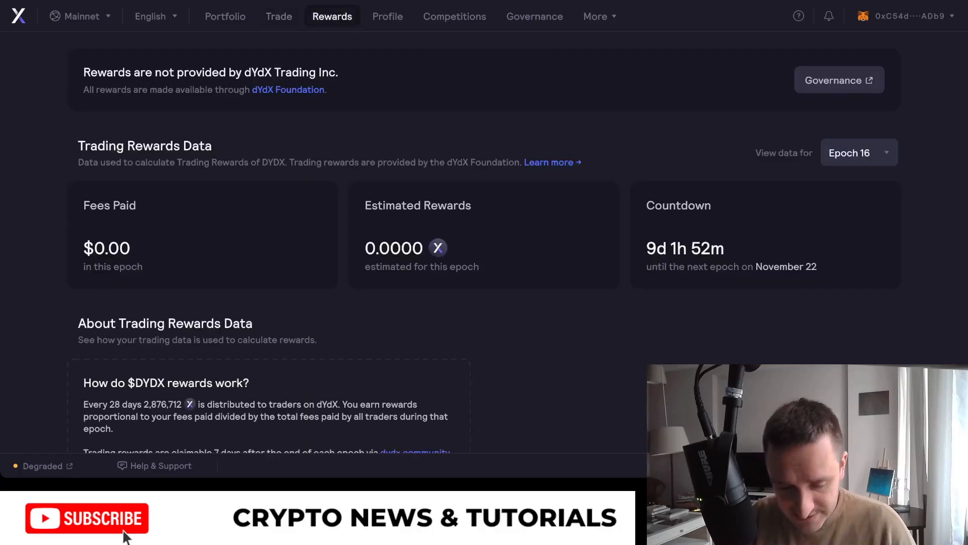
left_click(279, 17)
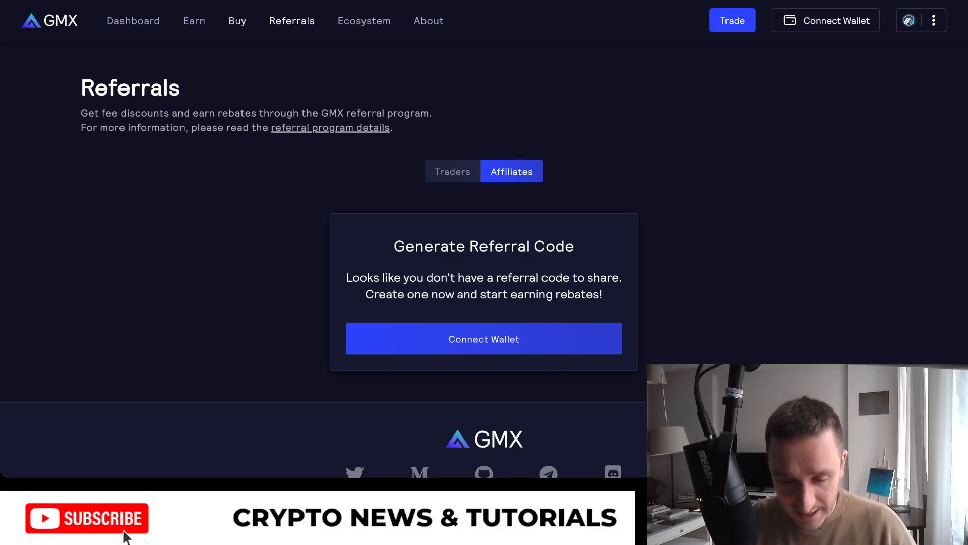
Step: Move from the Buy GMX/GLP page to the ETH/USD trading screen with its long form
left_click(237, 20)
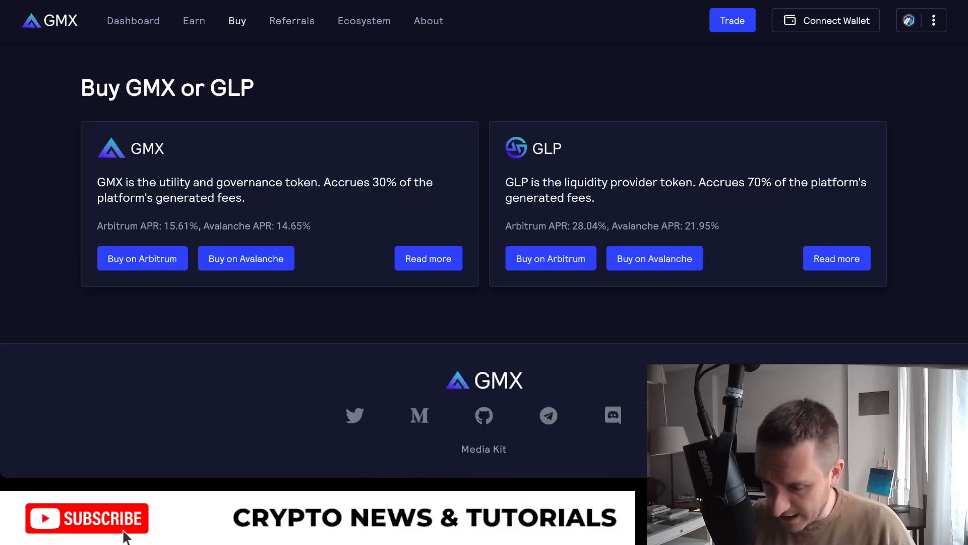
left_click(732, 21)
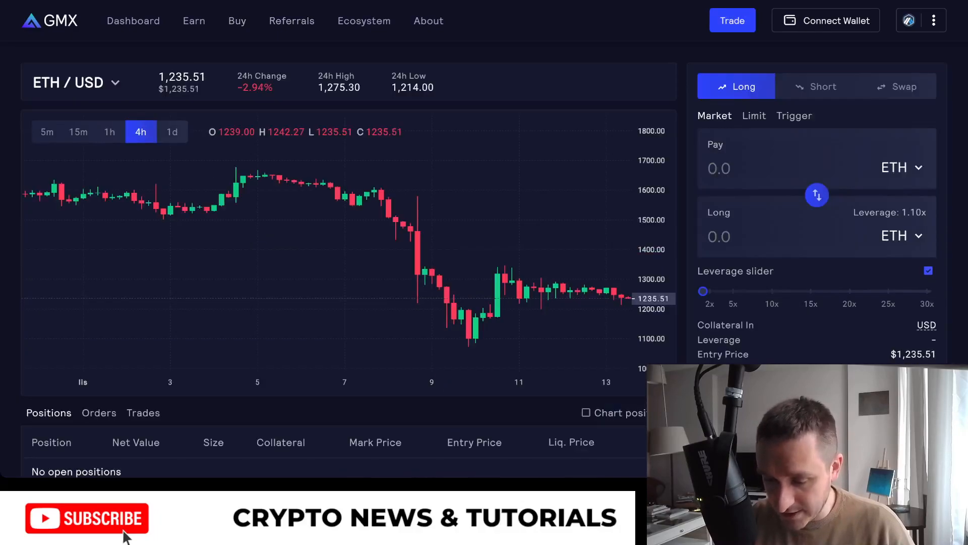
mouse_move(432, 278)
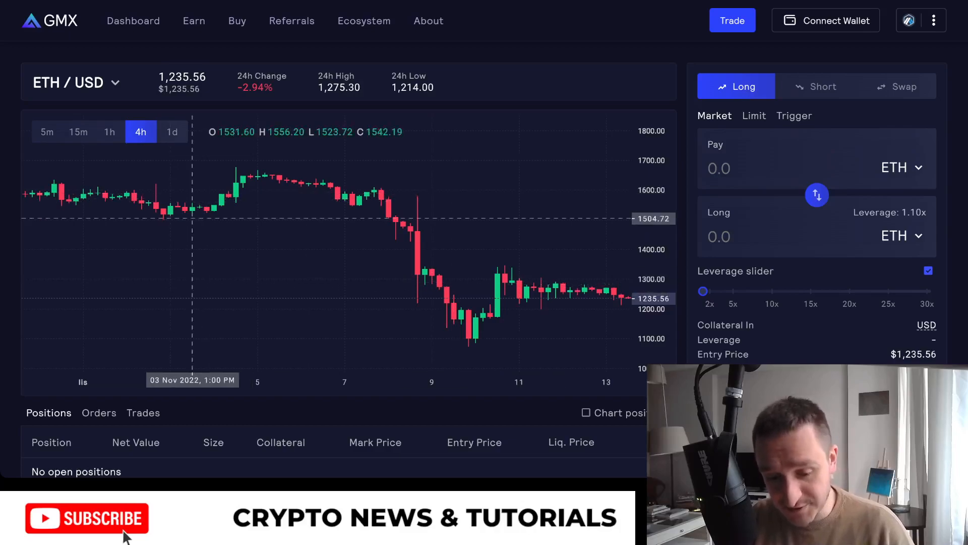
mouse_move(417, 216)
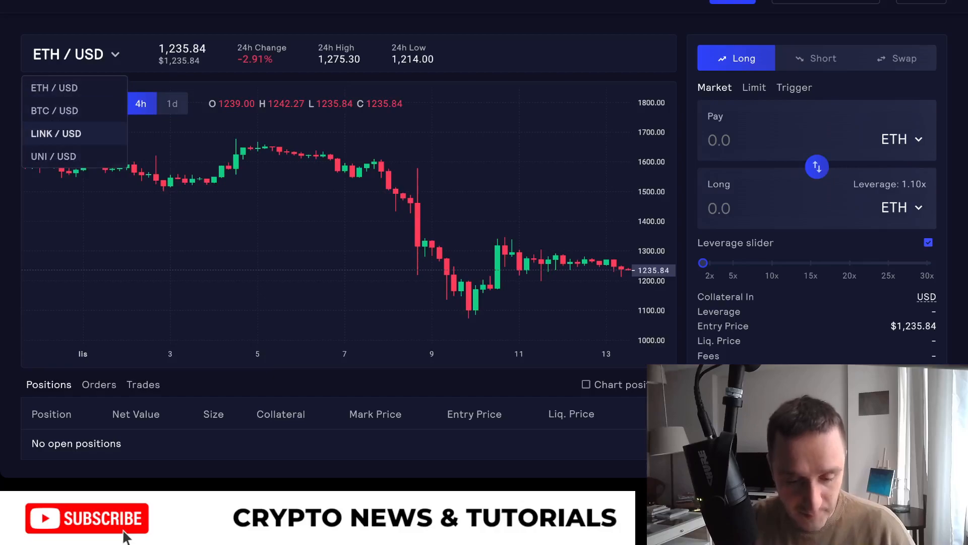
Step: Cycle the pair through BTC/USD and LINK/USD to land on UNI/USD
left_click(55, 111)
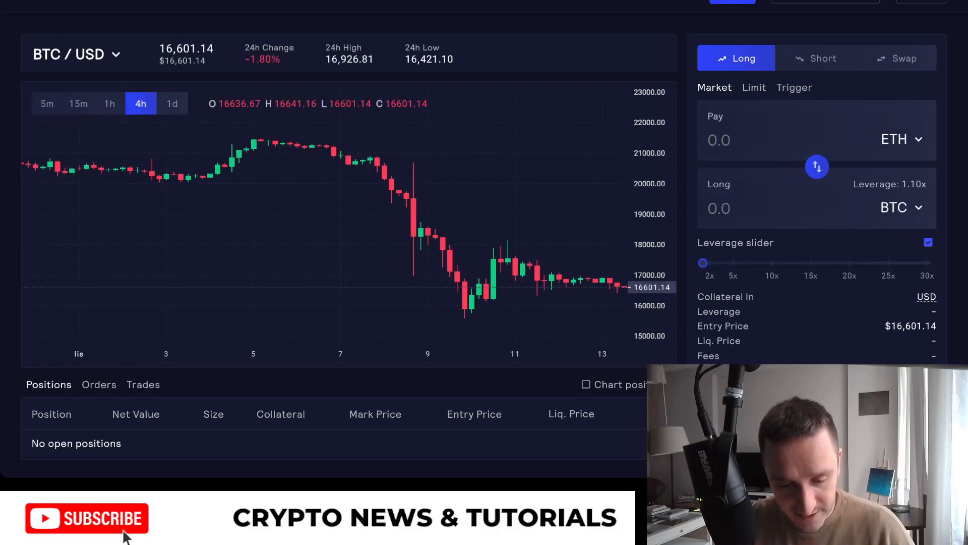
left_click(74, 53)
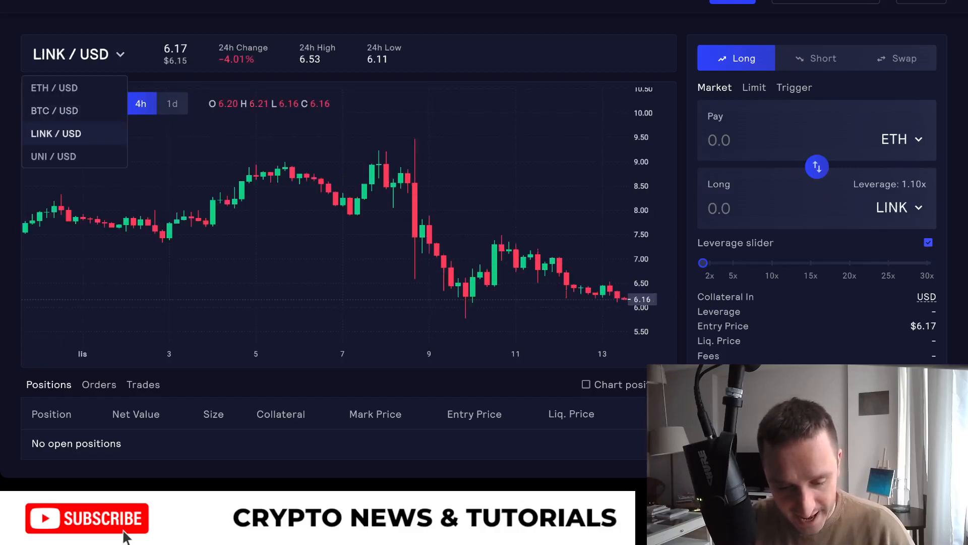
left_click(54, 155)
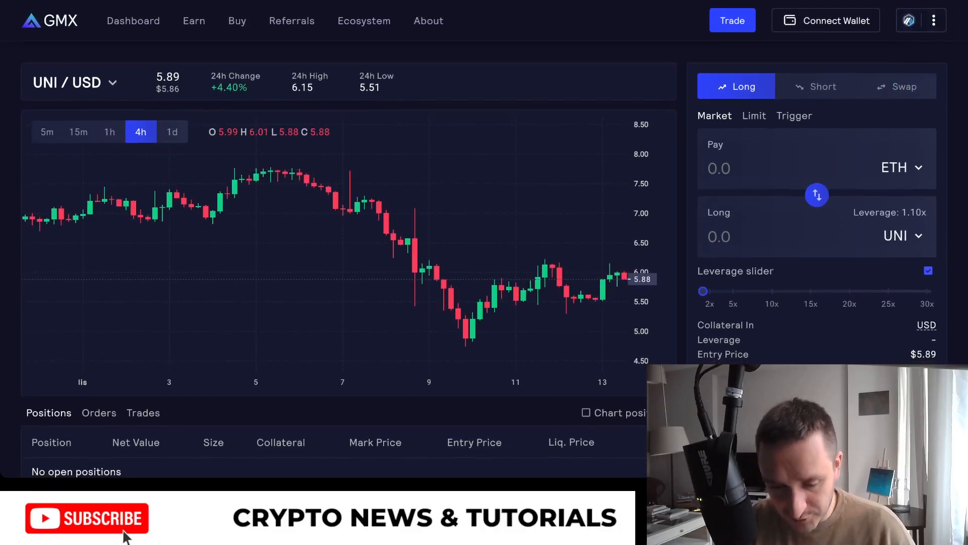
scroll("down", 3)
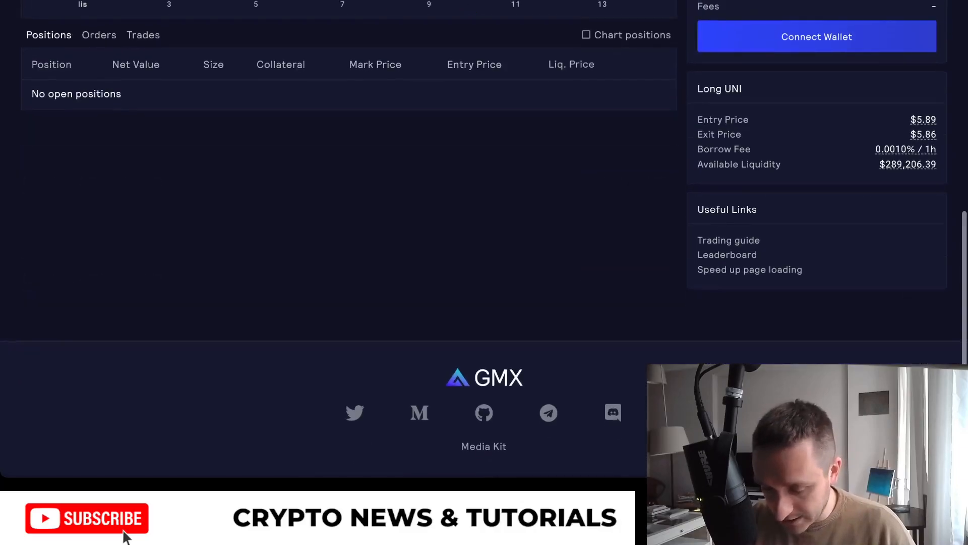
scroll("up", 3)
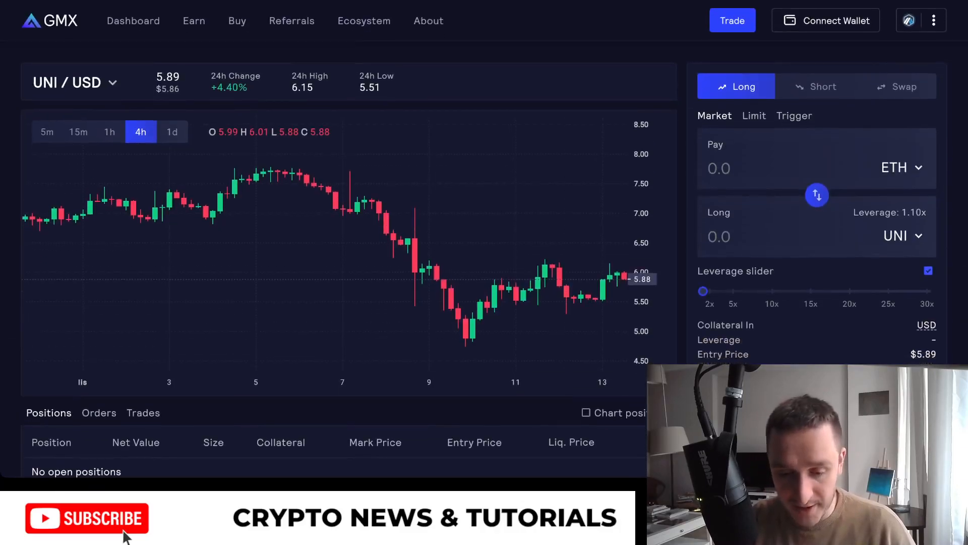